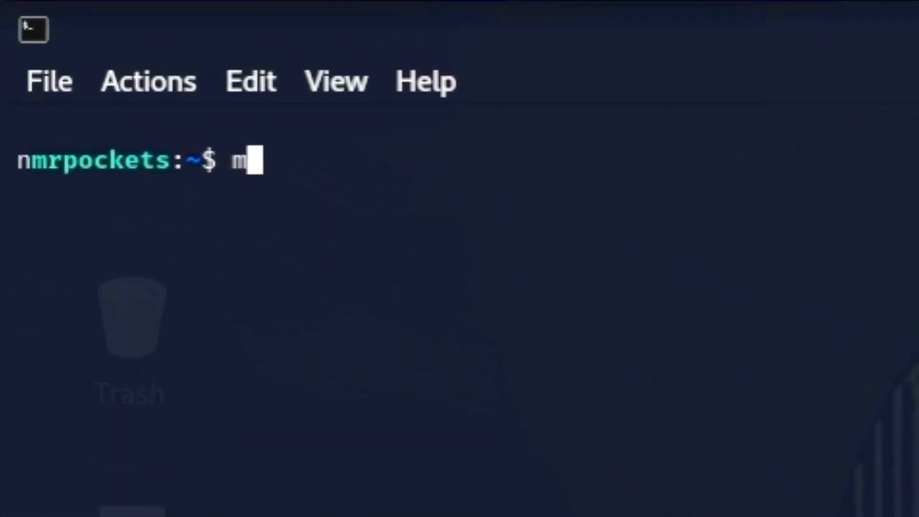
# Finish typing the 'mv * /dev/null' demonstration and clear it from the prompt unexecuted
pyautogui.write('v *')
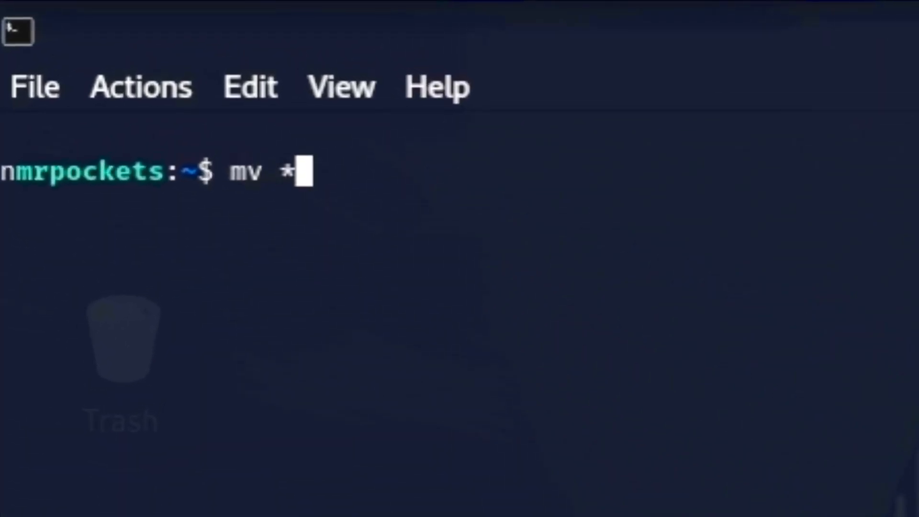
pyautogui.write('/de')
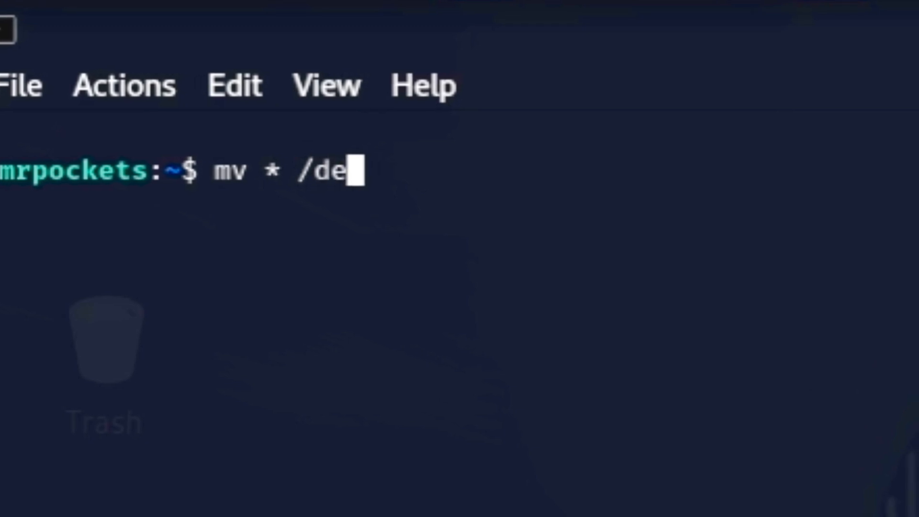
pyautogui.write('v/null')
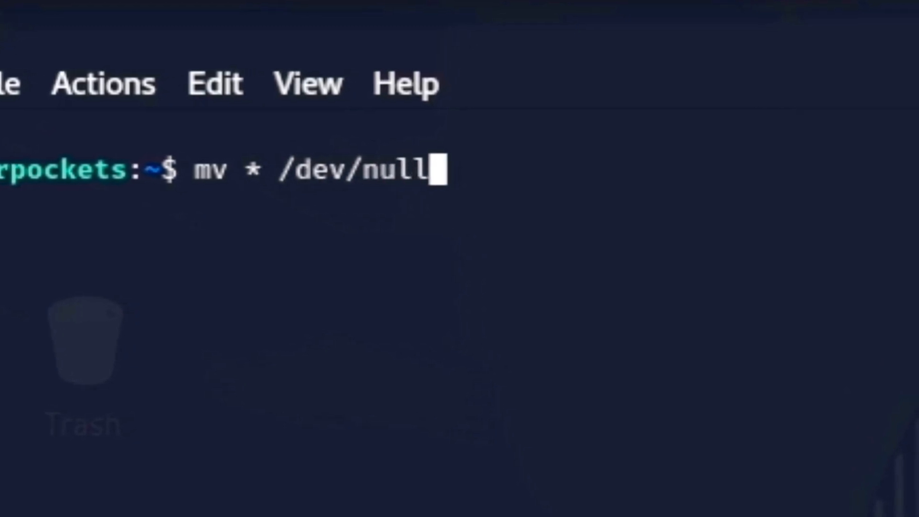
pyautogui.press('Return')
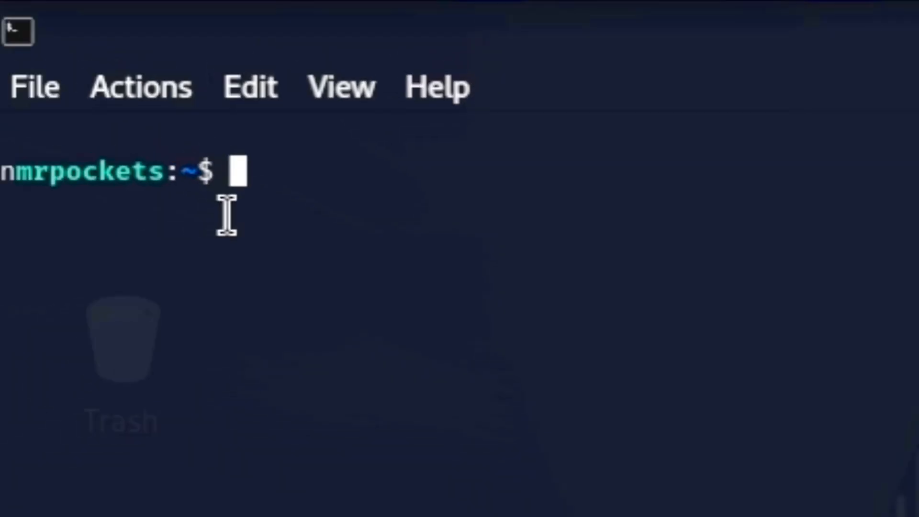
# Show 'rm -rf /home/*' at the prompt as the next destructive command
pyautogui.write('rm -r')
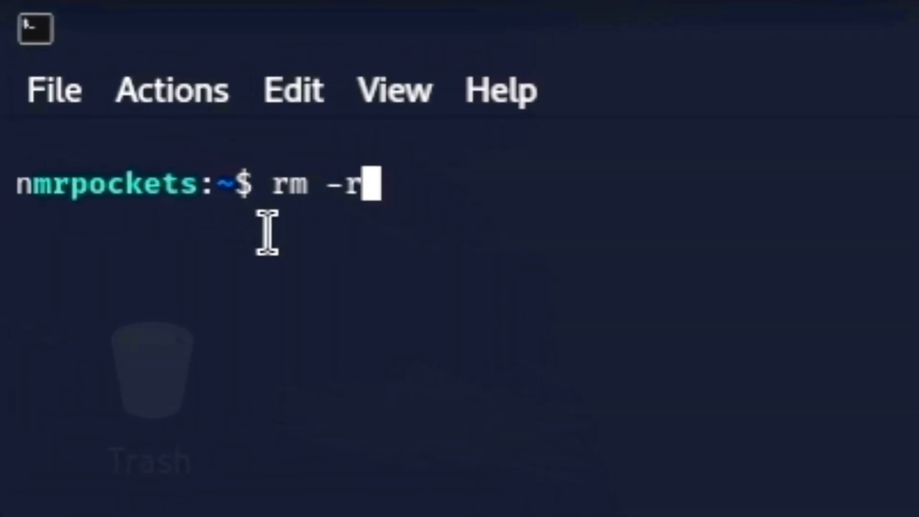
pyautogui.write('f /home/')
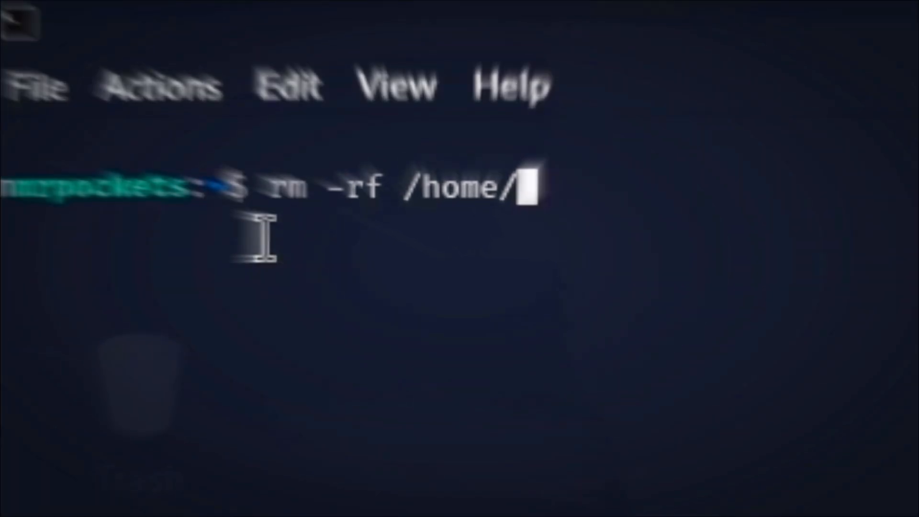
pyautogui.write('*')
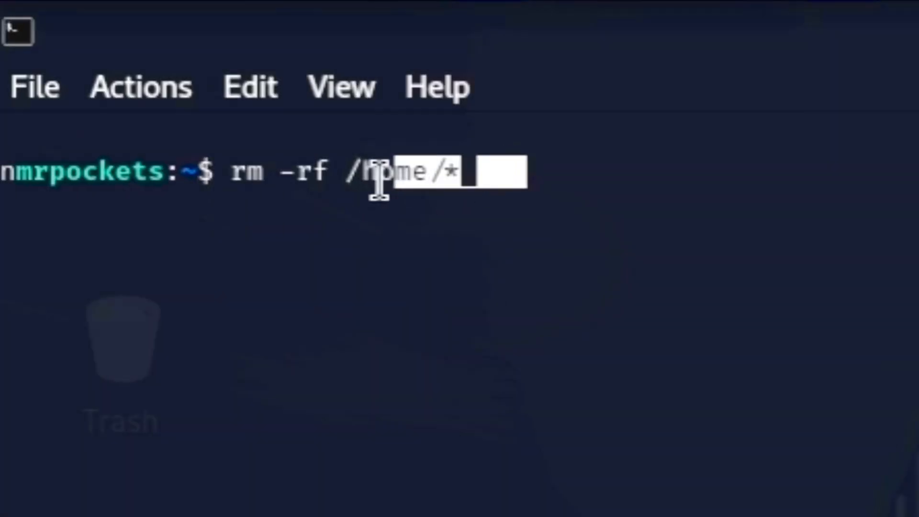
pyautogui.moveTo(300, 285)
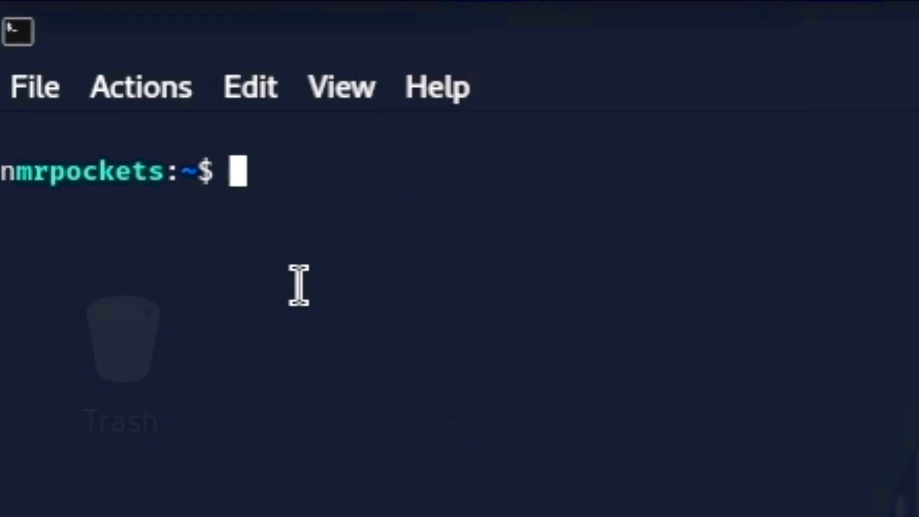
# Demonstrate the booby-trap alias ls='rm -rf/' and clear it without running it
pyautogui.write('alias ls=')
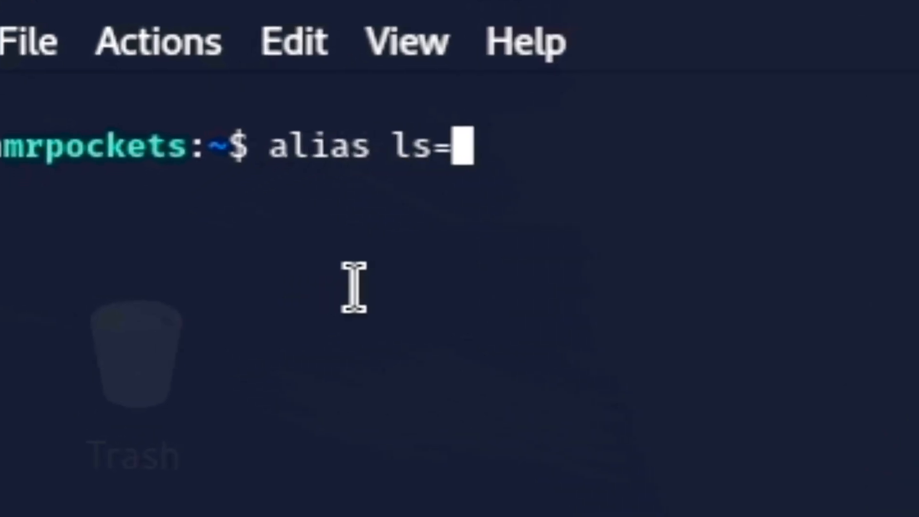
pyautogui.write("'rm -")
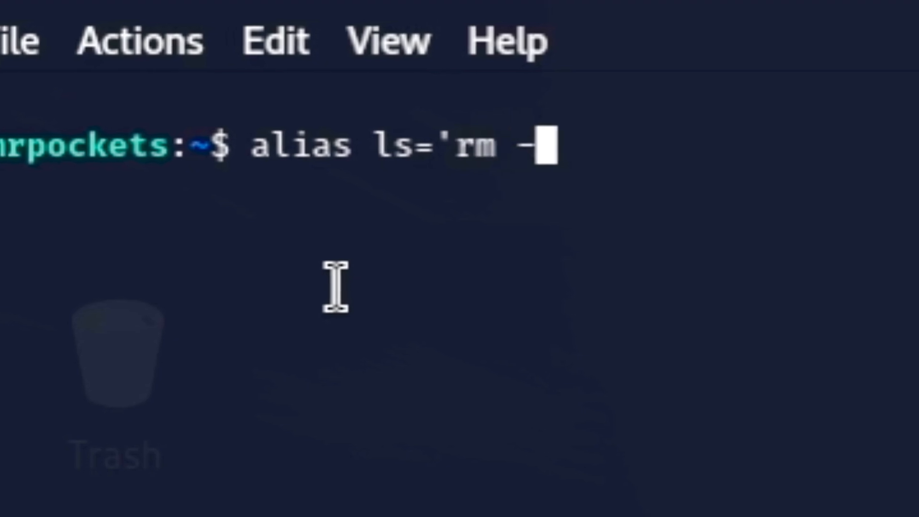
pyautogui.write("rf/'")
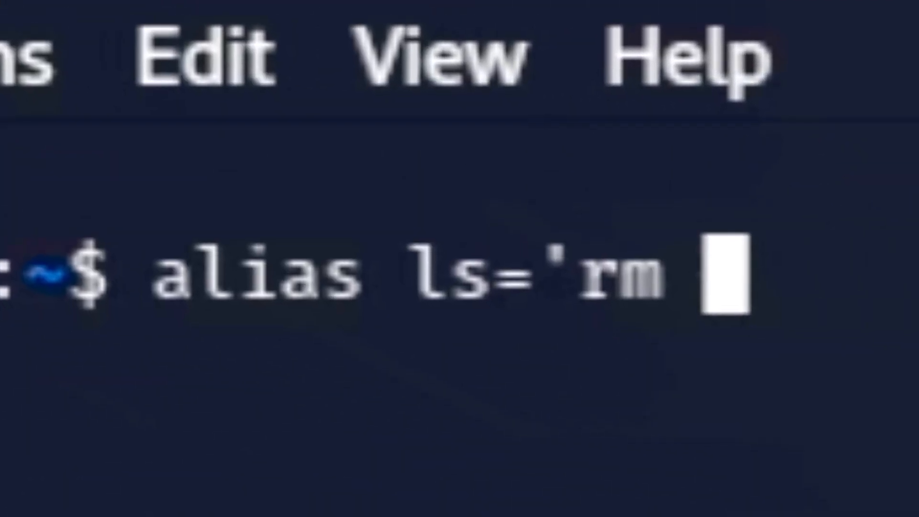
pyautogui.press('Return')
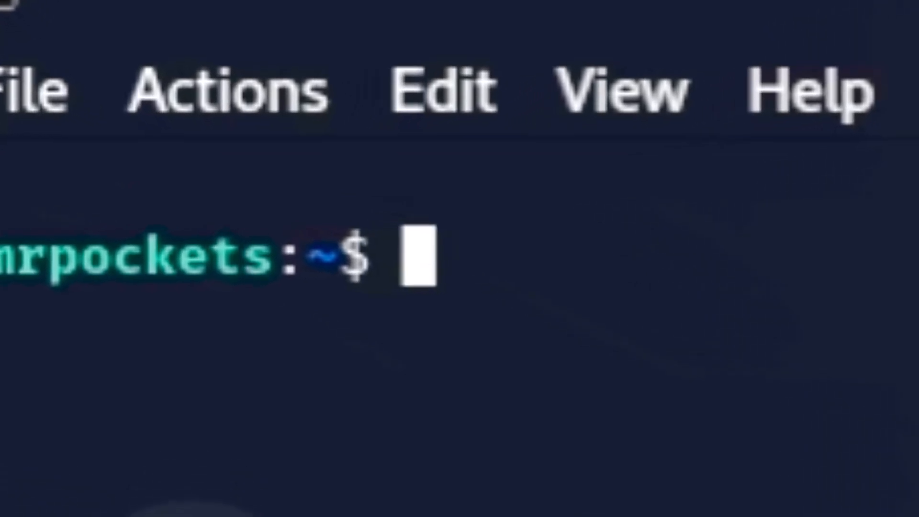
# Under 'Tricks', show 'mv /bin/bash /dev/null' and clear it from the prompt
pyautogui.write('Tricks')
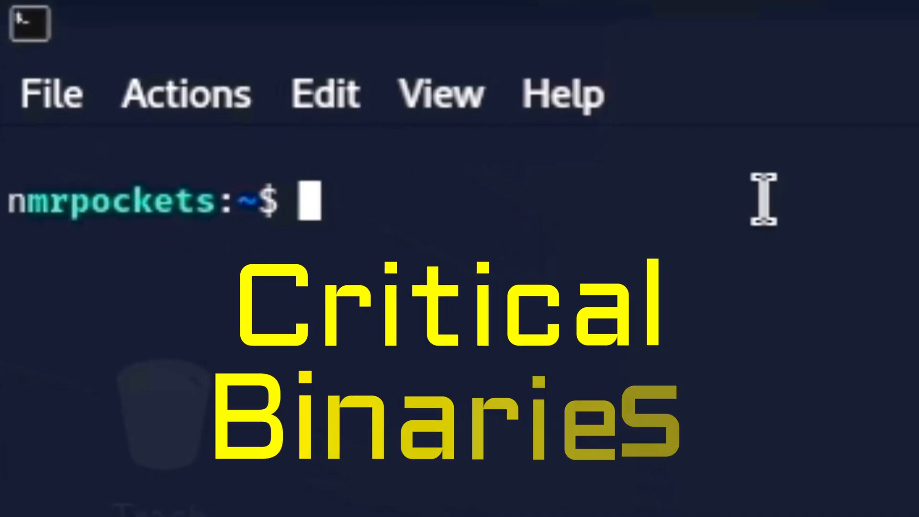
pyautogui.write('mv')
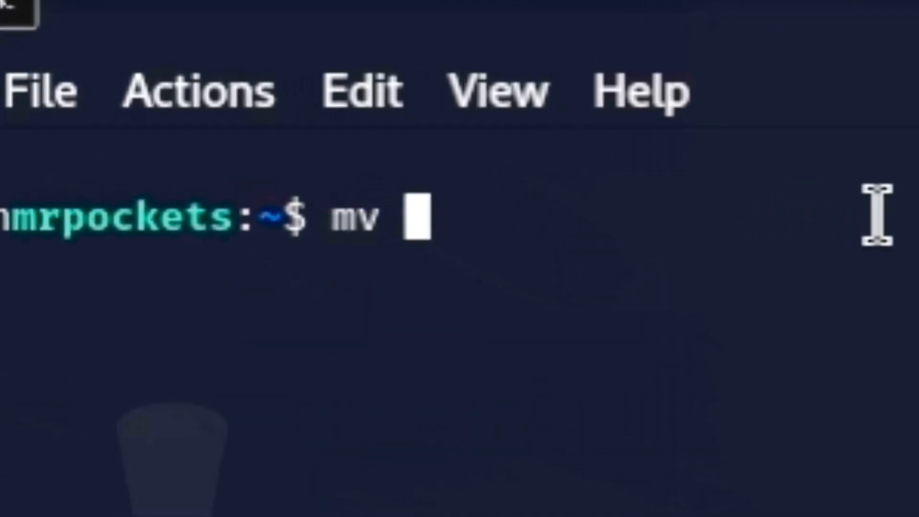
pyautogui.write('/bin/bas')
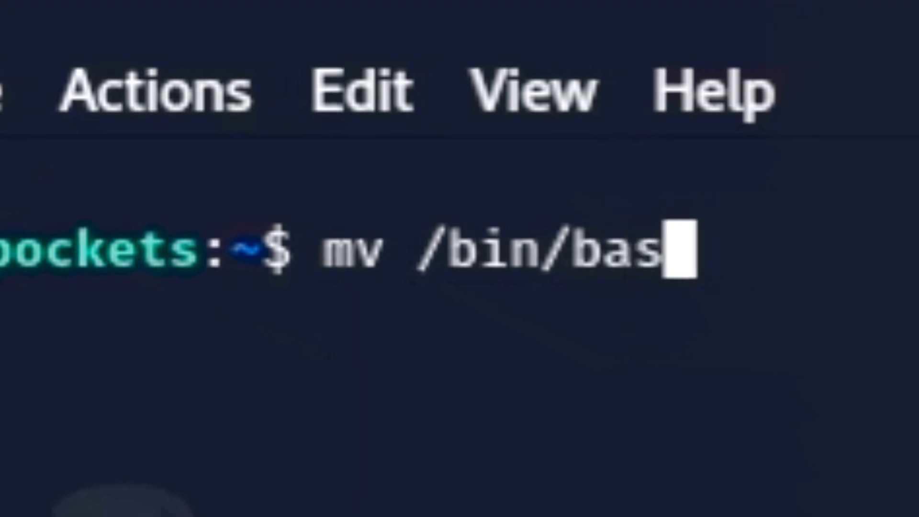
pyautogui.write('h /dev')
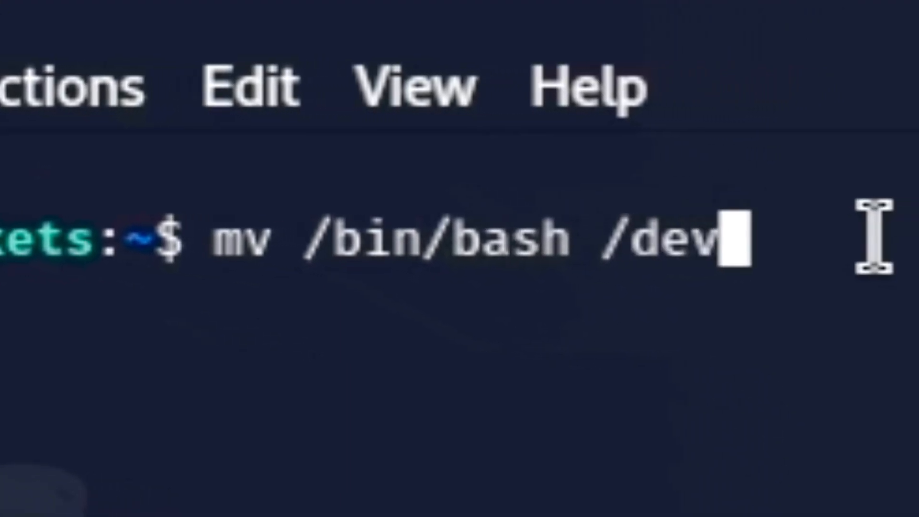
pyautogui.write('/null')
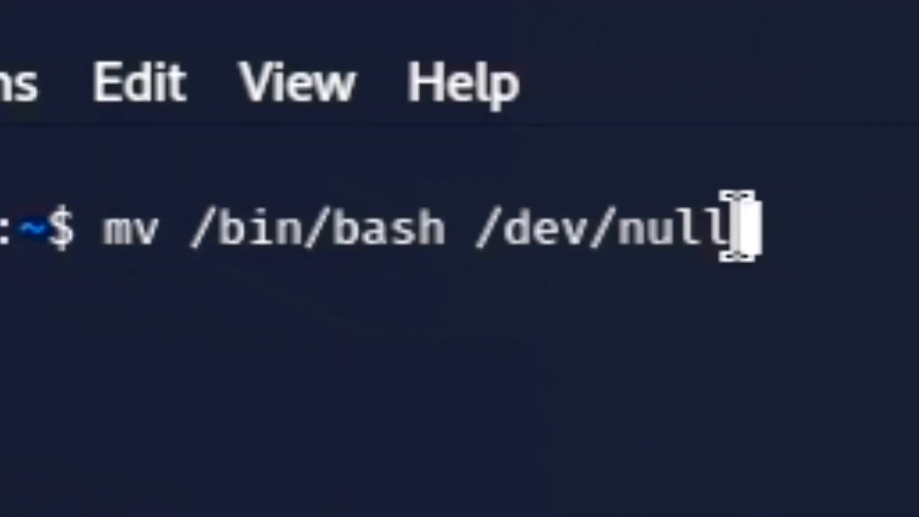
pyautogui.moveTo(827, 264)
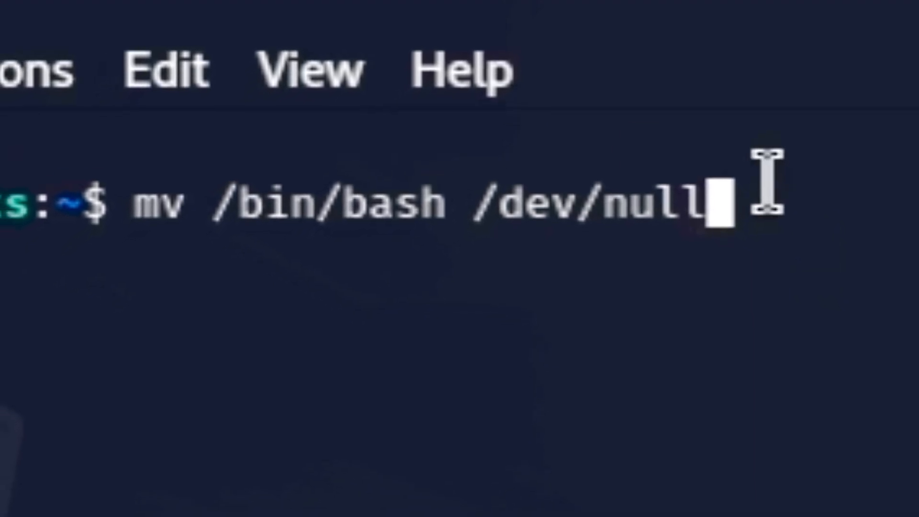
pyautogui.press('Backspace')
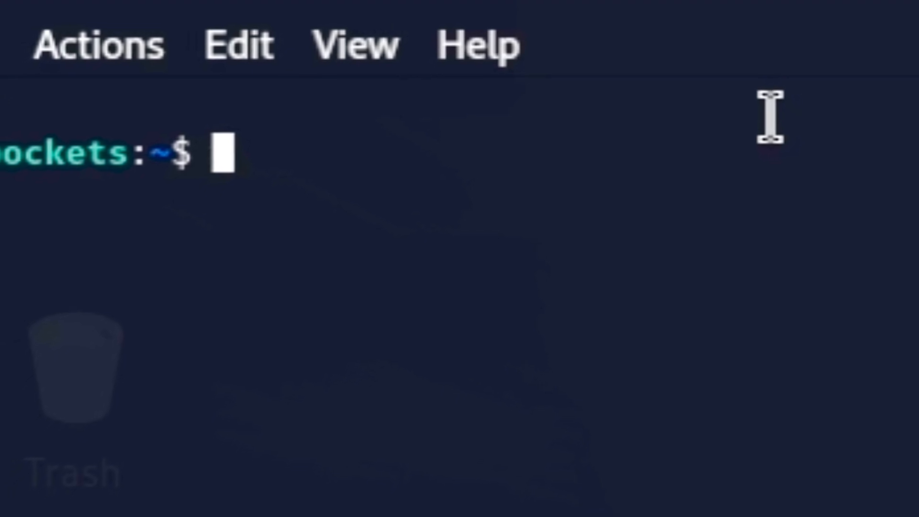
# Present the bonus fork bomb ':(){:|' labelled 'BONUS COMMAND!!!' and 'Fork BOMB!!!'
pyautogui.write('BONUS COMMAND')
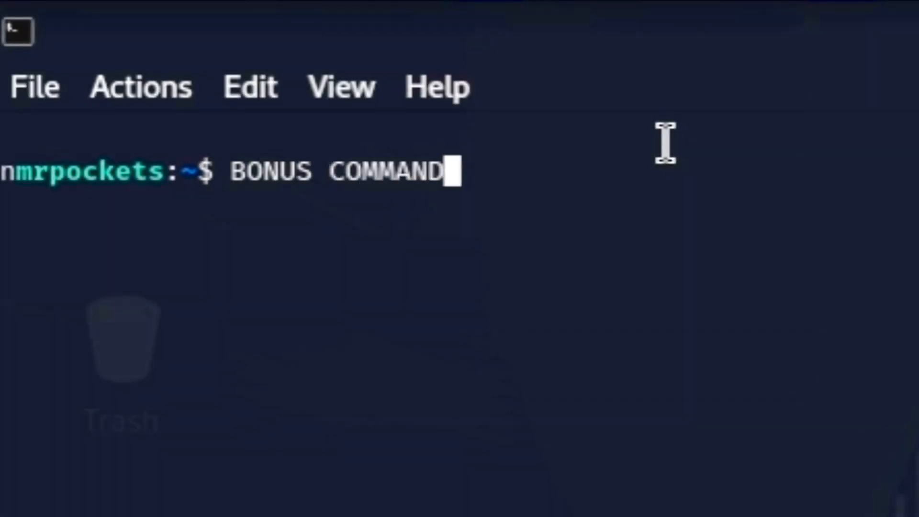
pyautogui.write('!!!')
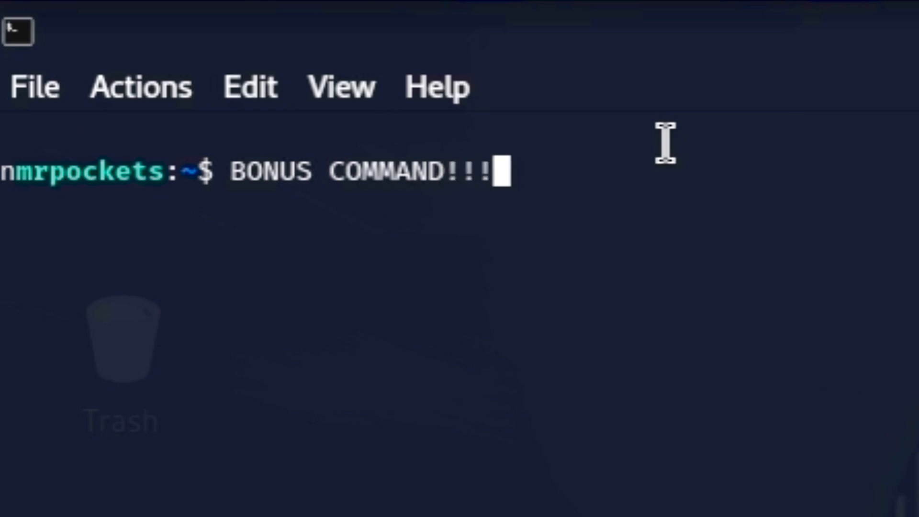
pyautogui.write(':()')
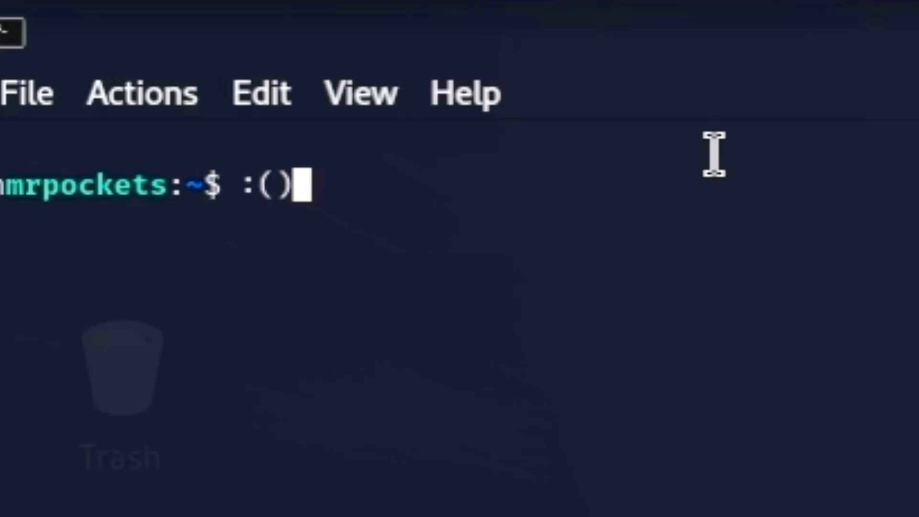
pyautogui.write('{:|:&};:')
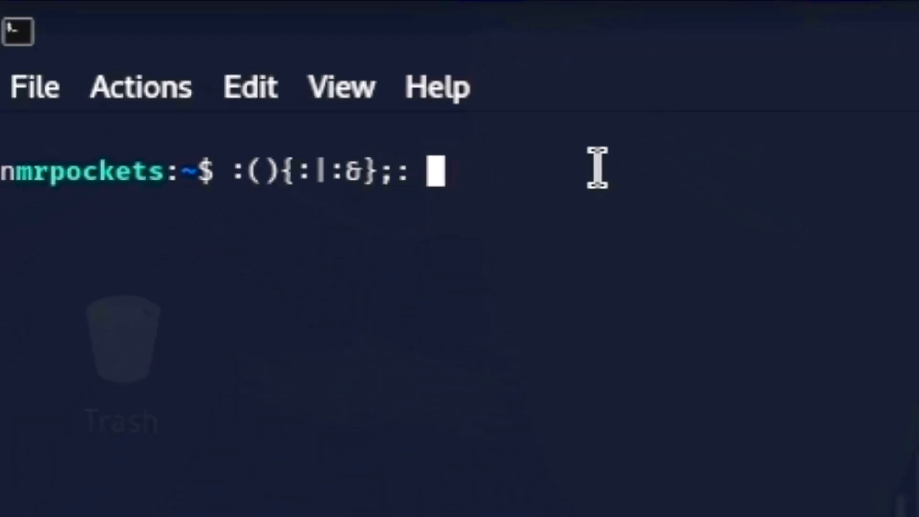
pyautogui.write('Fork BOMB!!!')
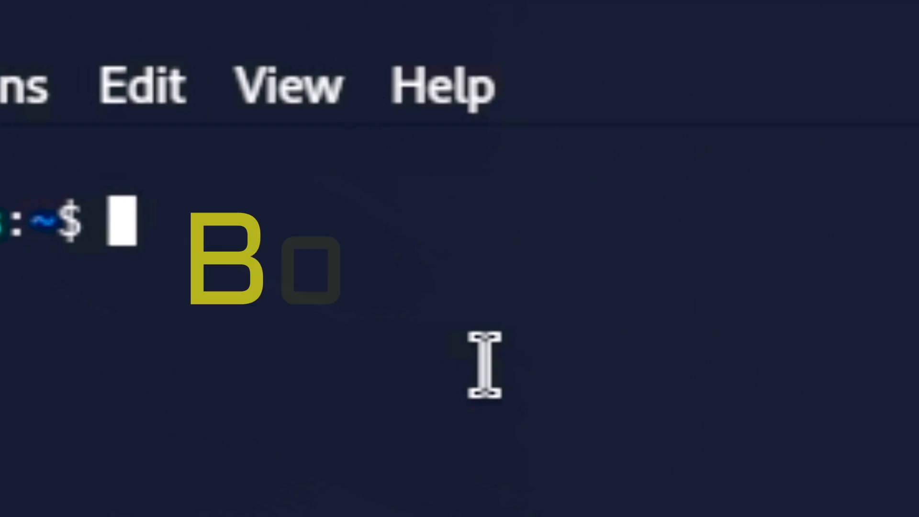
# Leave 'Bonus 6' rm -rf / typed at the prompt, unexecuted
pyautogui.write('Bonus 6')
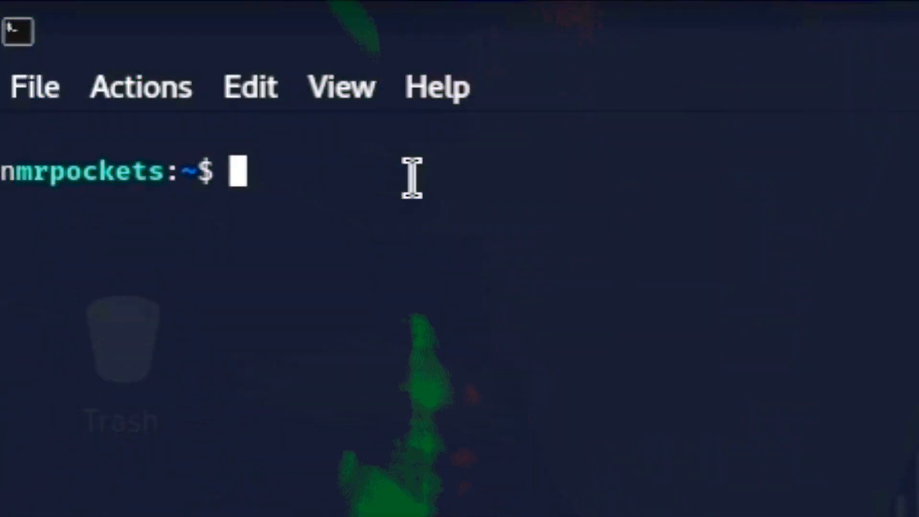
pyautogui.write('rm')
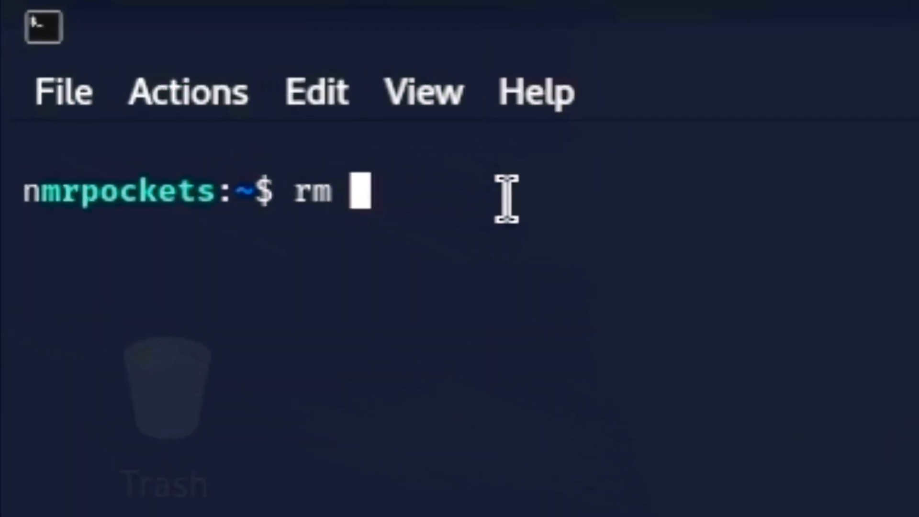
pyautogui.write('-rf /')
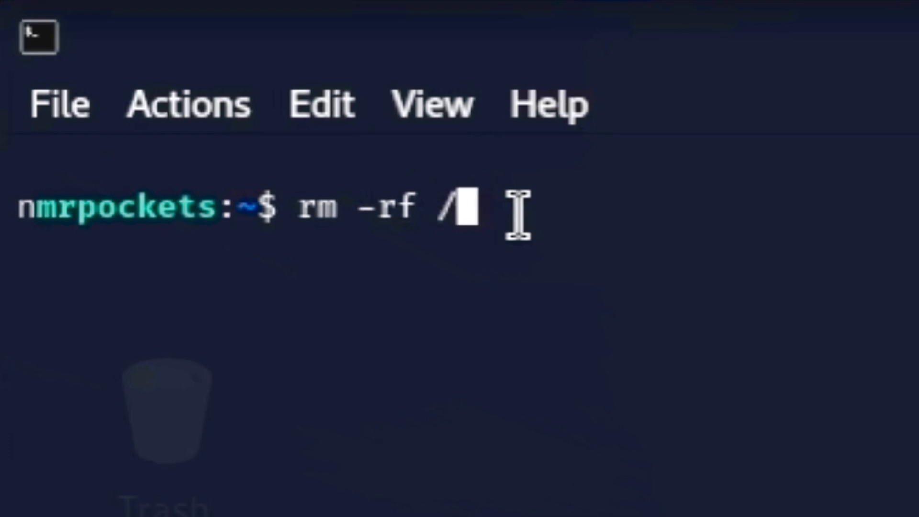